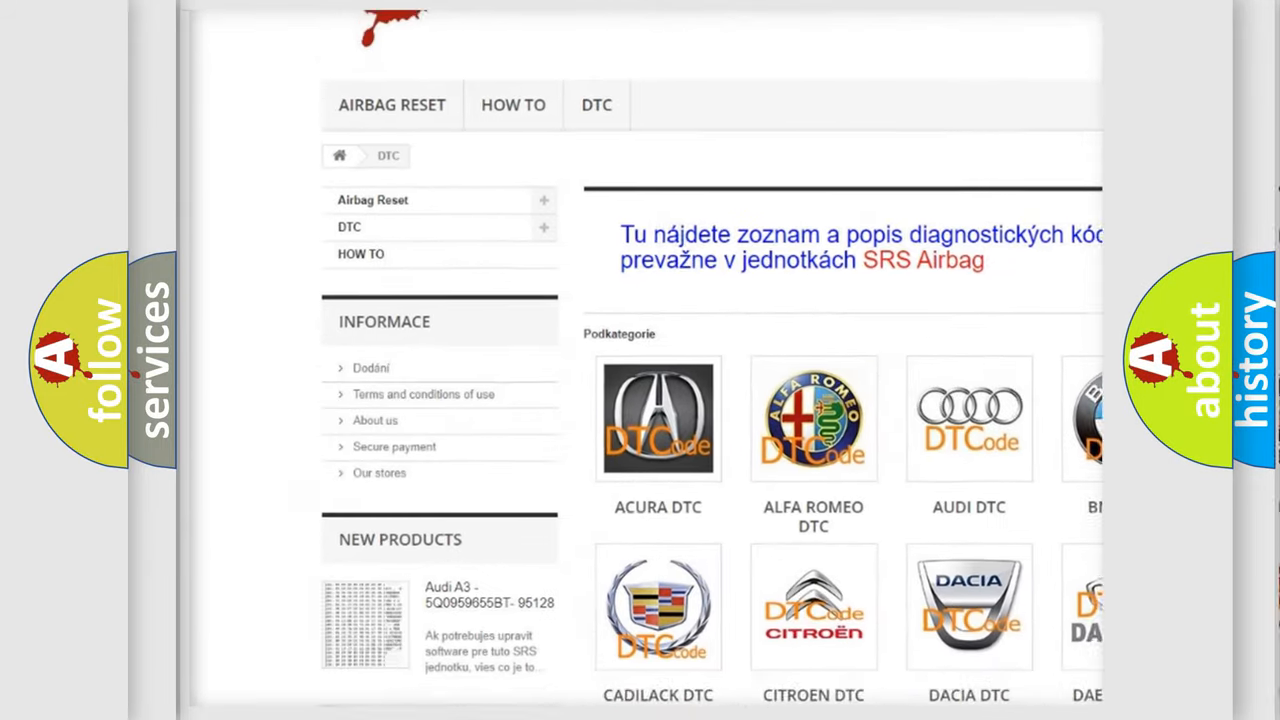
# - Scroll down past the car-make logos to the airbagreset.sk list of DTC codes
pyautogui.scroll(-3)
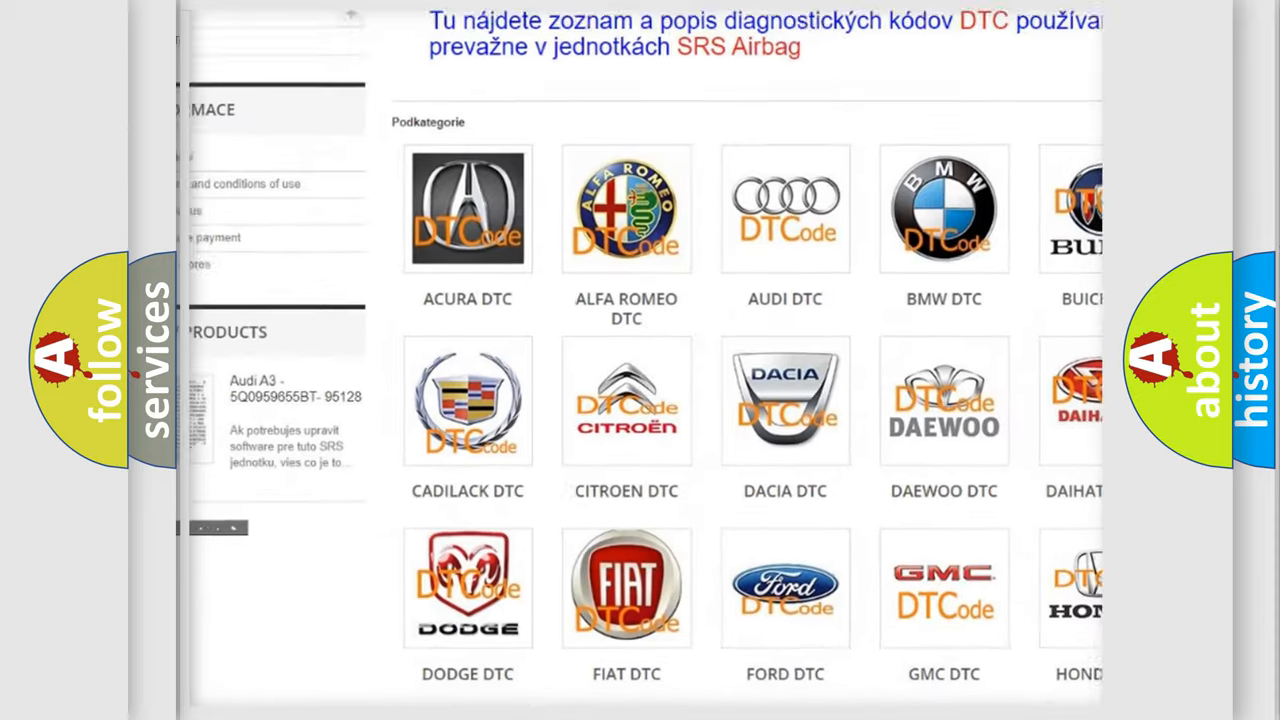
pyautogui.scroll(-3)
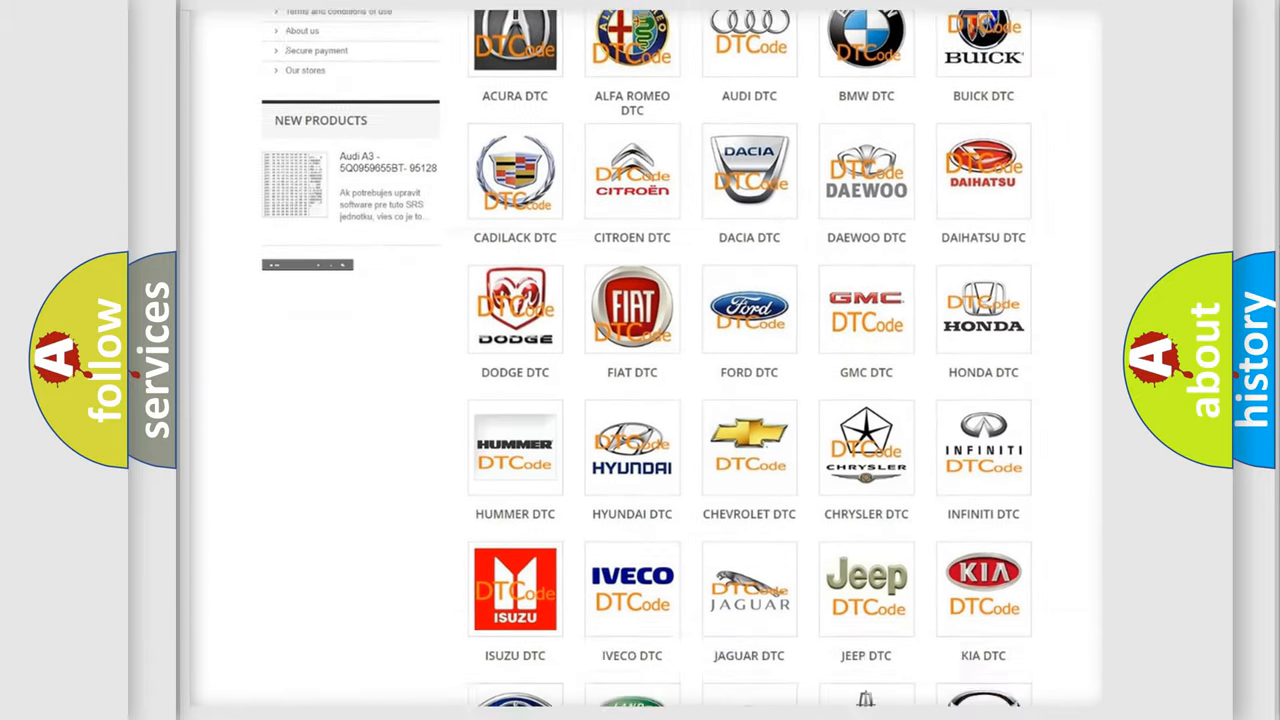
pyautogui.scroll(-3)
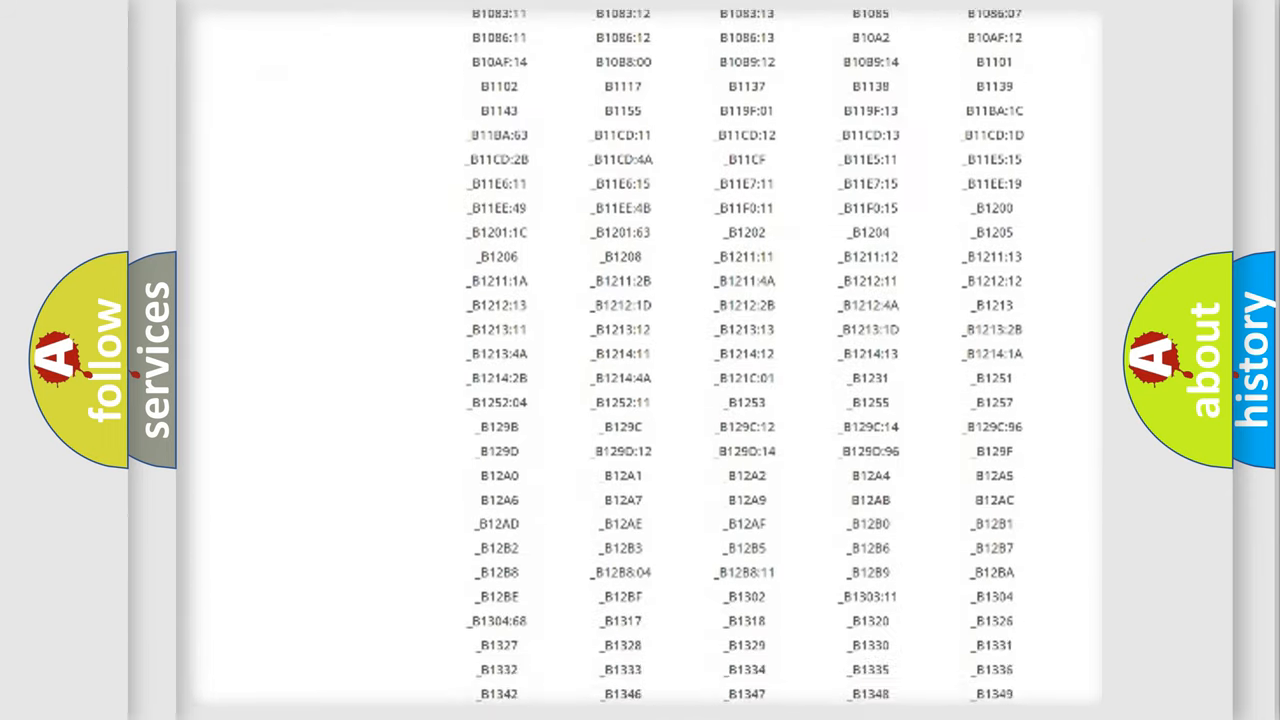
pyautogui.scroll(-3)
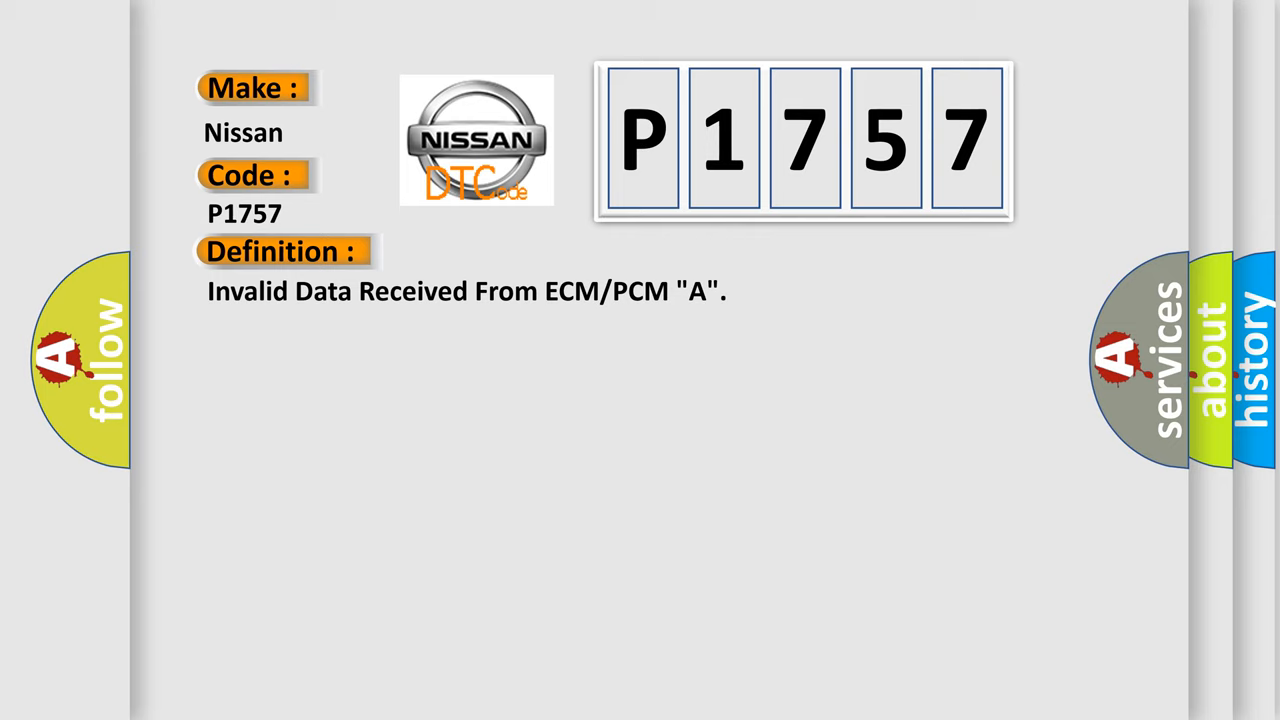
# - Advance the P1757 slide so its test-condition description replaces the definition line
pyautogui.click(520, 252)
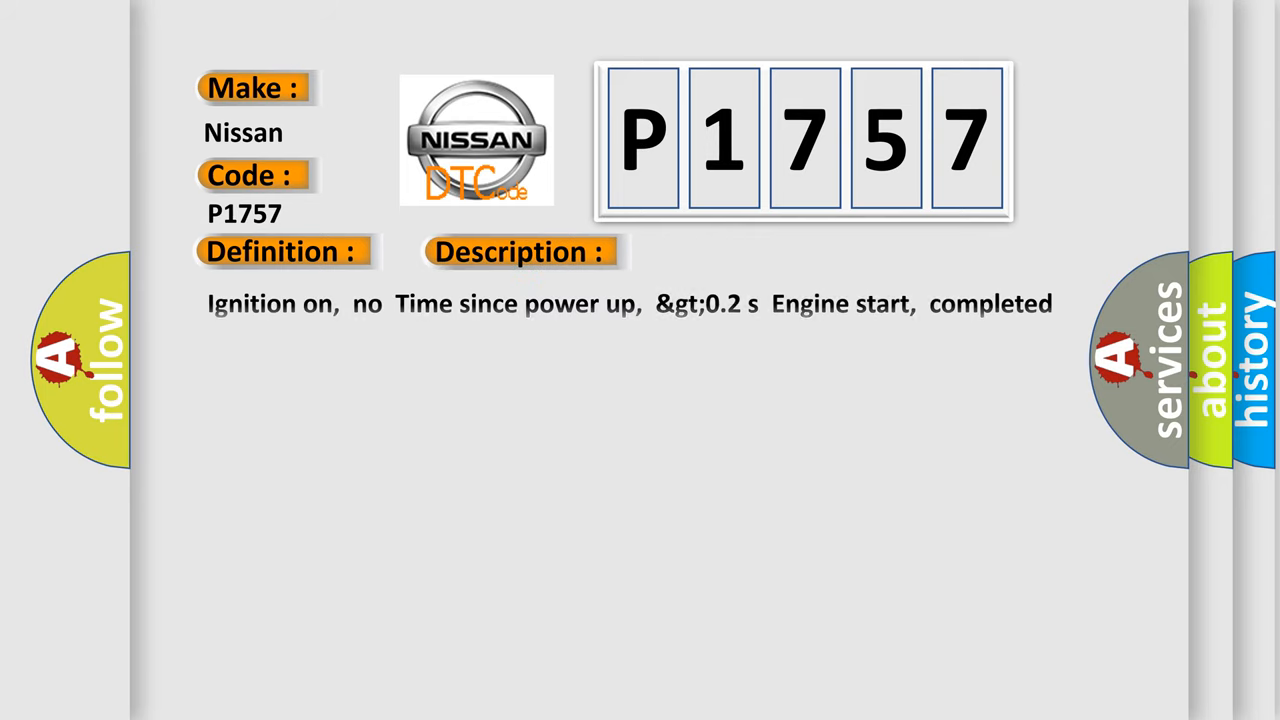